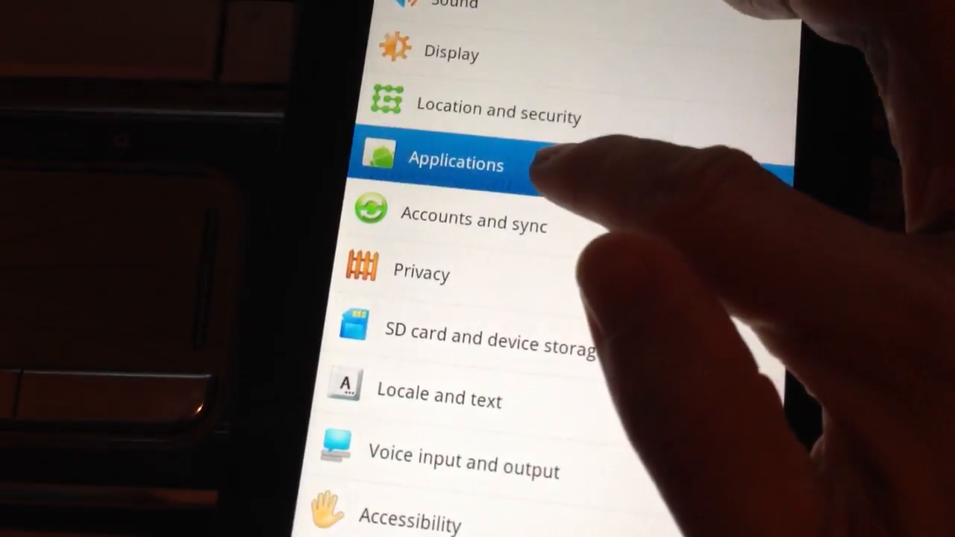
- Go from Applications > Development to Wireless and network > USB settings, showing Samsung Kies selected
{"action": "left_click", "coordinate": [455, 164]}
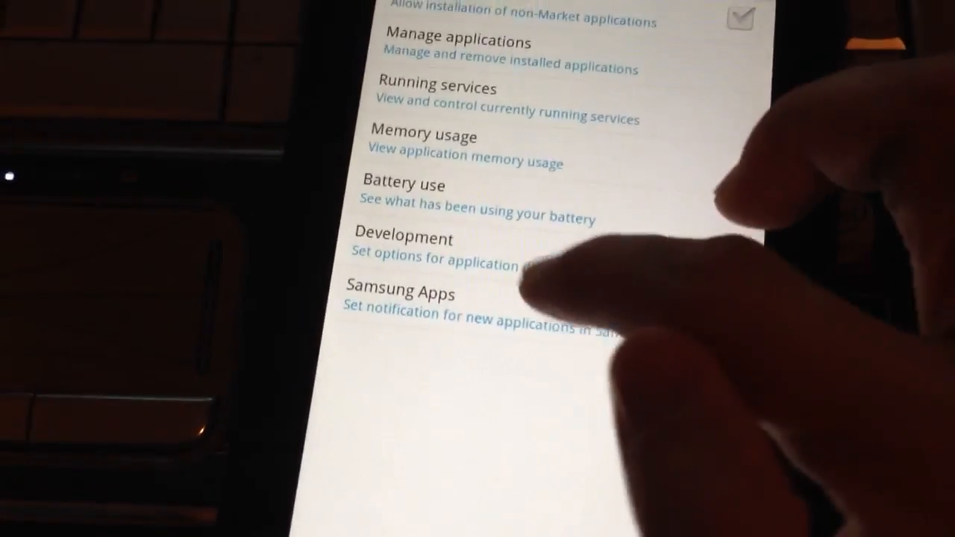
{"action": "left_click", "coordinate": [402, 239]}
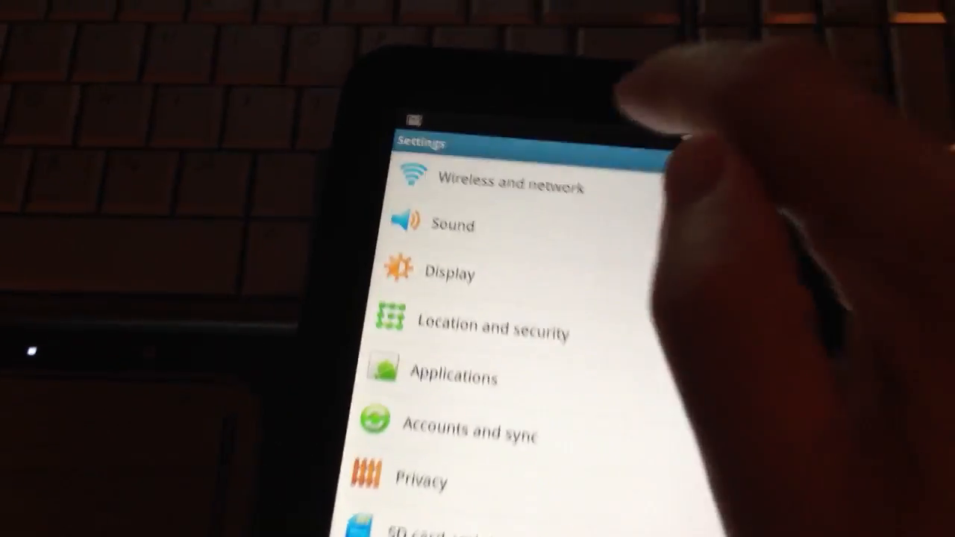
{"action": "left_click", "coordinate": [512, 185]}
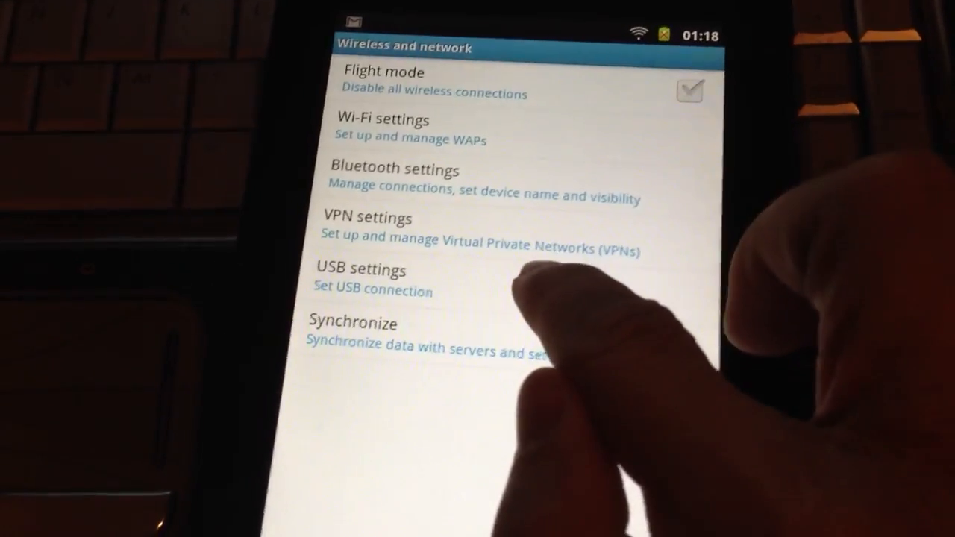
{"action": "left_click", "coordinate": [359, 279]}
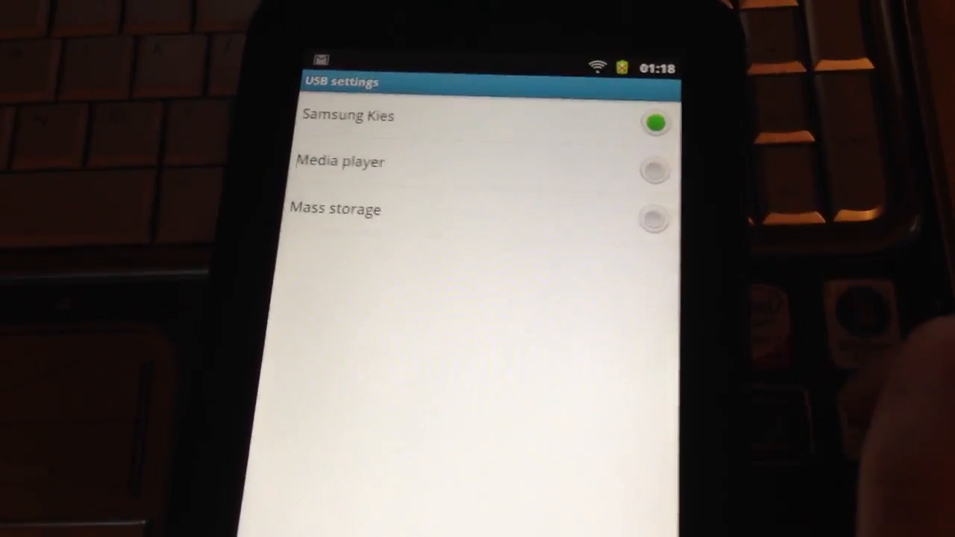